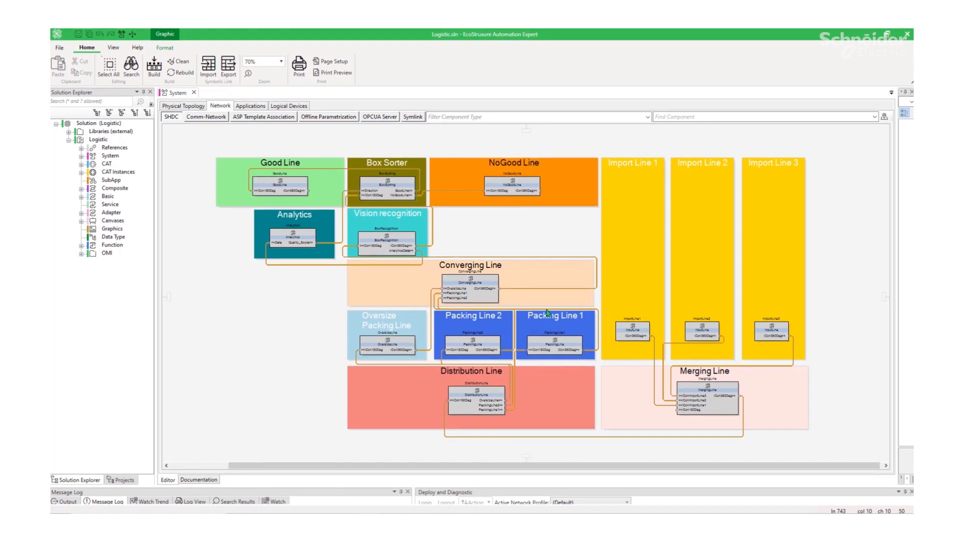
mouse_move(398, 270)
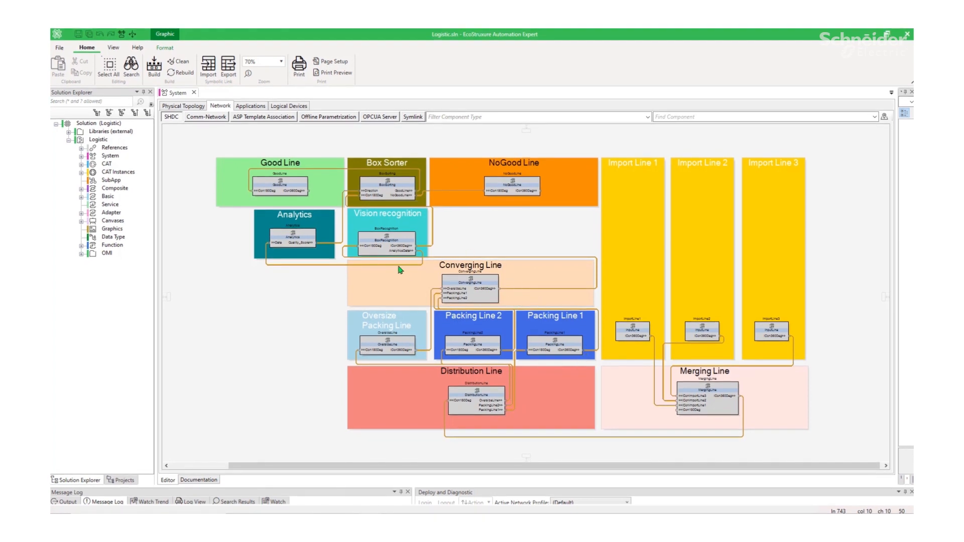
mouse_move(405, 203)
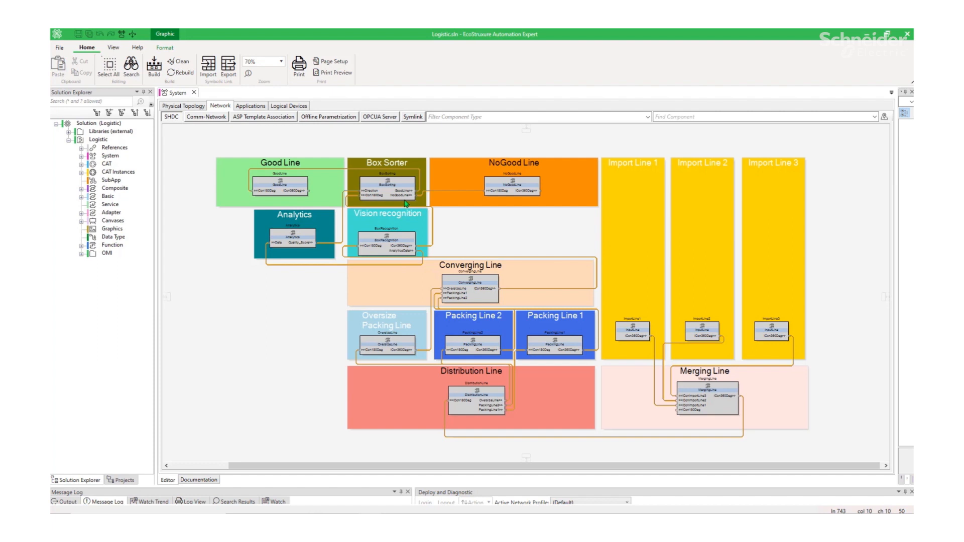
mouse_move(644, 275)
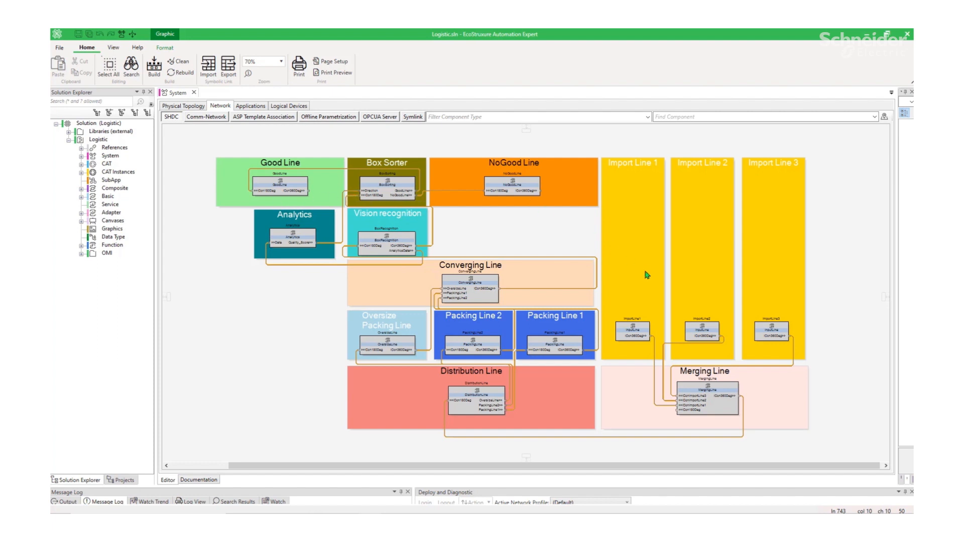
mouse_move(642, 335)
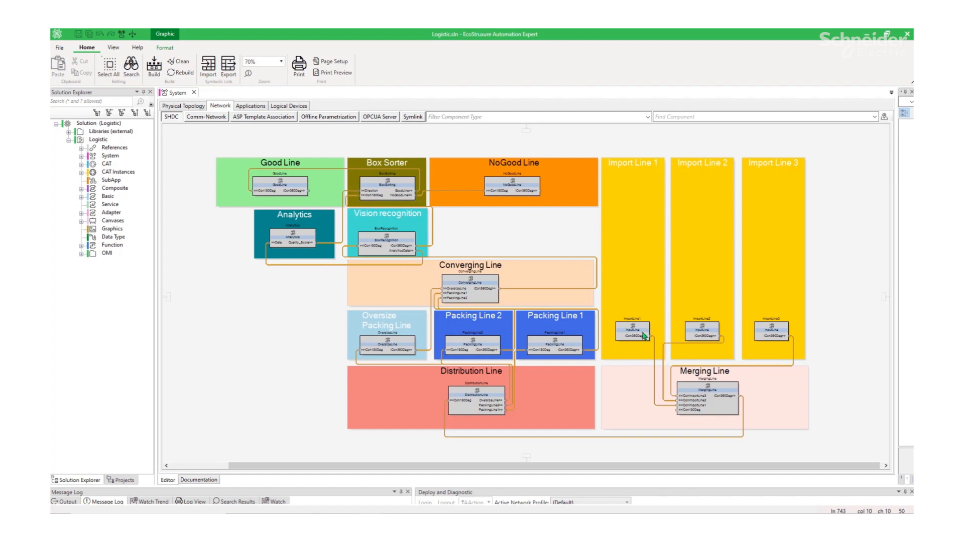
Drill into ImportLine1 to show its Input Line Asset, transport control and chained conveyor blocks.
left_click(633, 330)
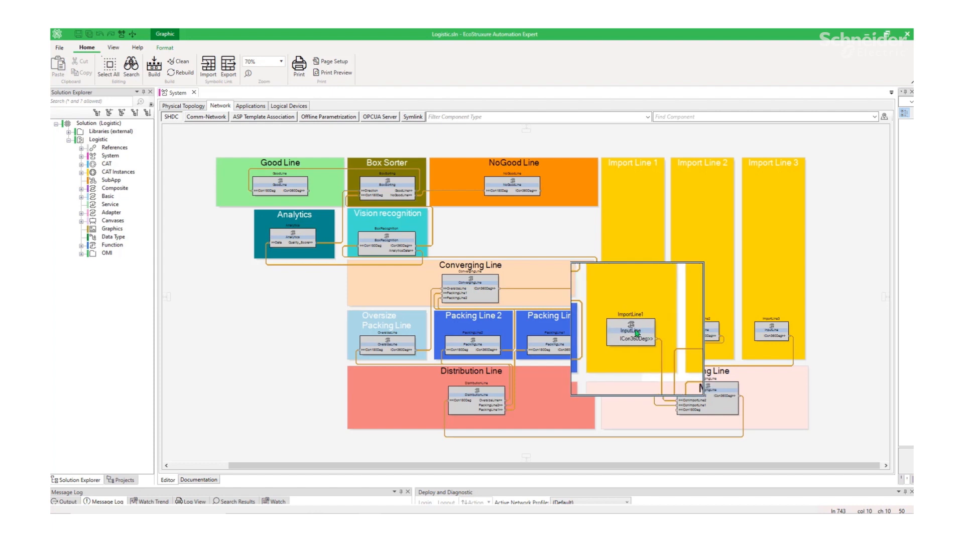
double_click(630, 332)
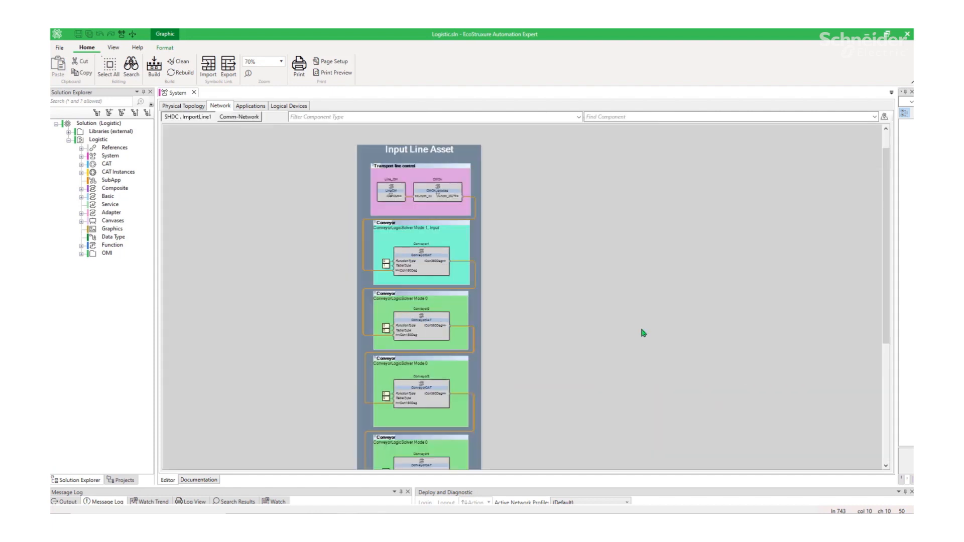
left_click(420, 254)
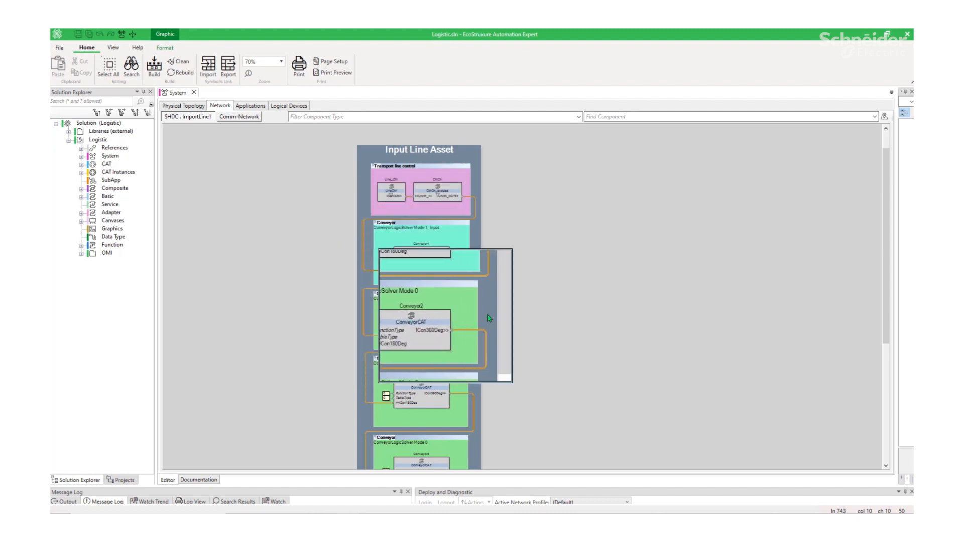
scroll("down", 3)
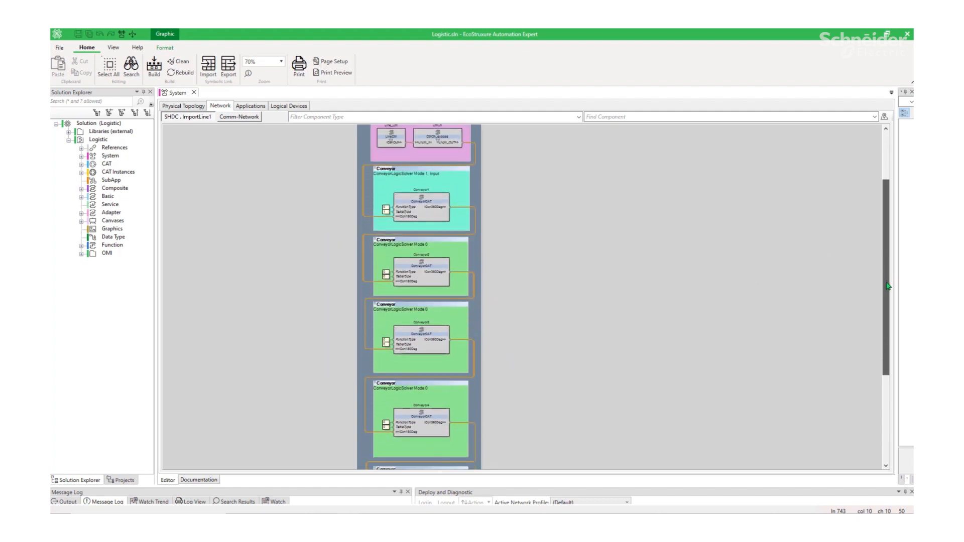
scroll("down", 3)
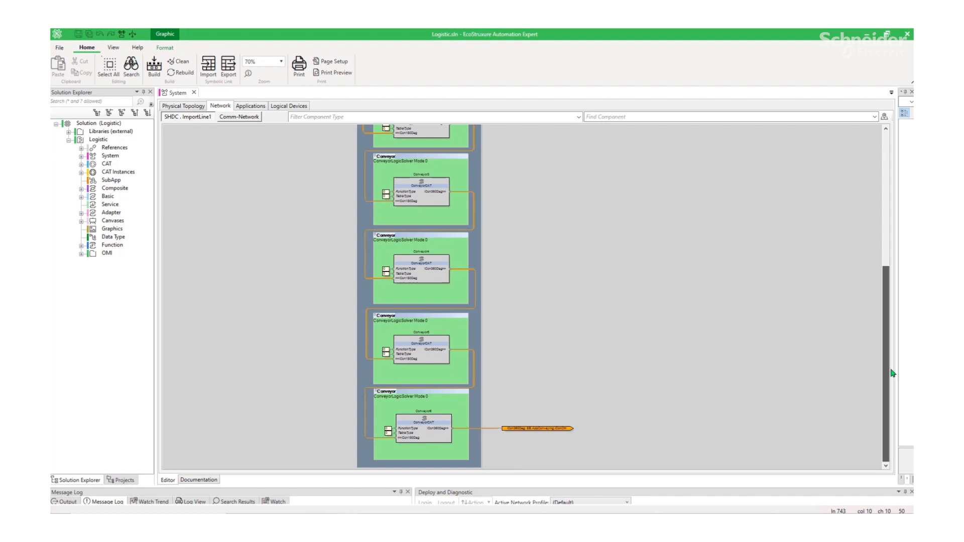
scroll("up", 3)
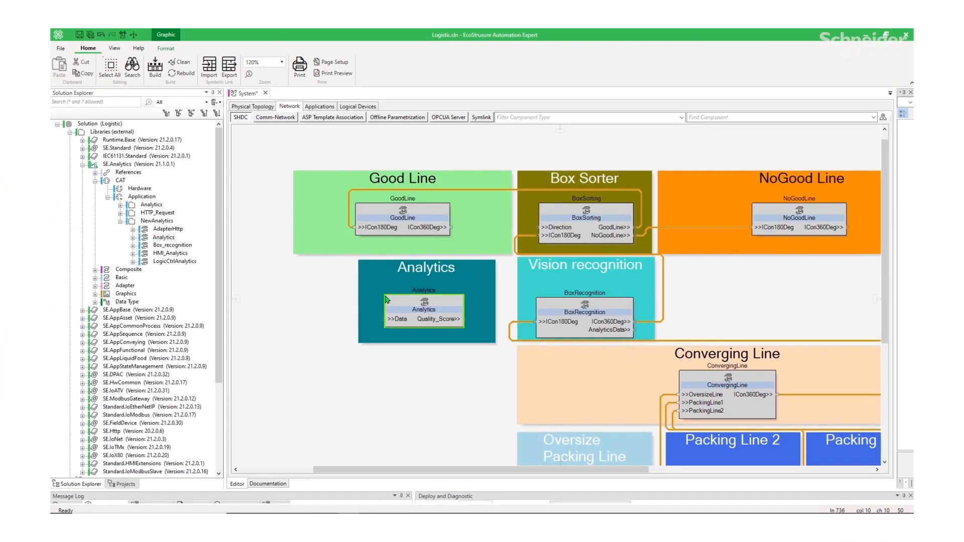
Select the Analytics block in the Analytics zone on the system network canvas.
left_click(437, 319)
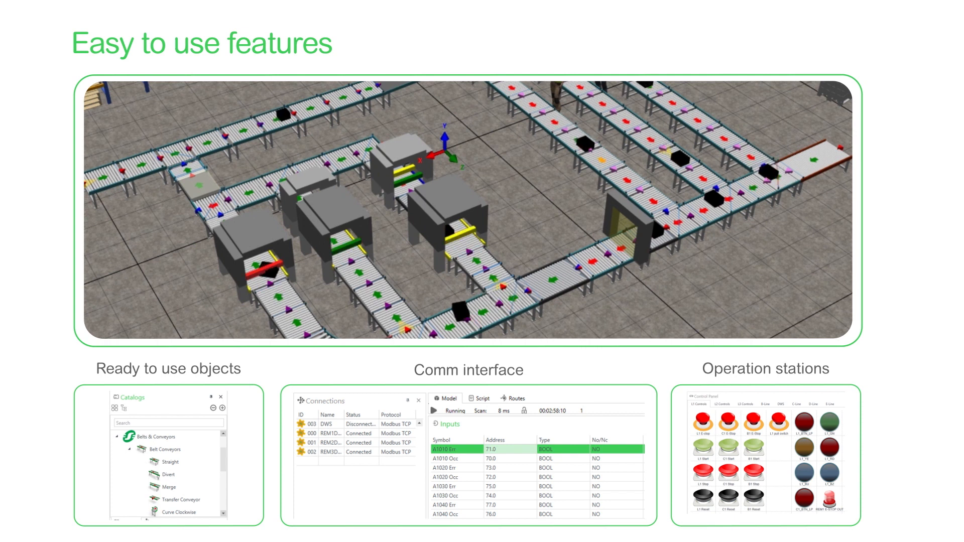
Scroll the features slide so the 3D conveyor simulation fills more of the view.
scroll("down", 3)
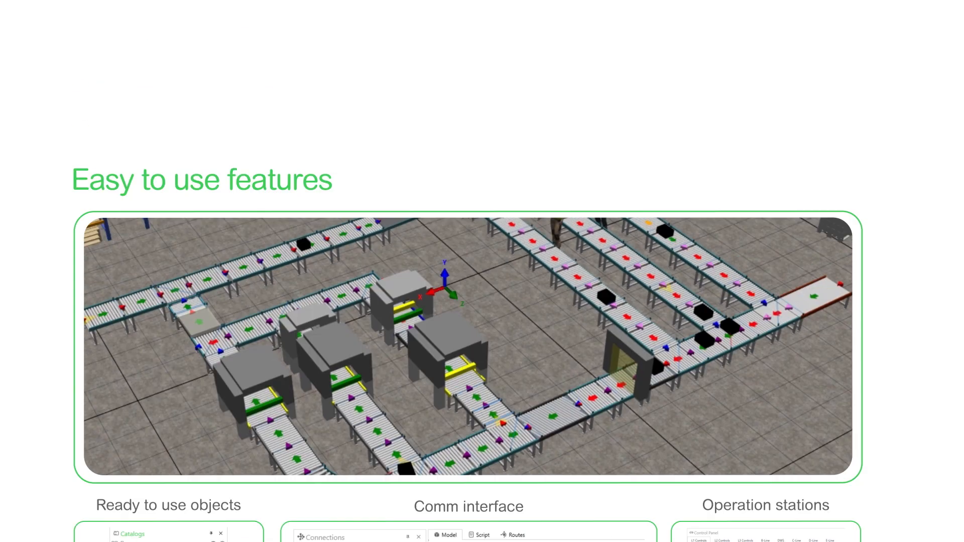